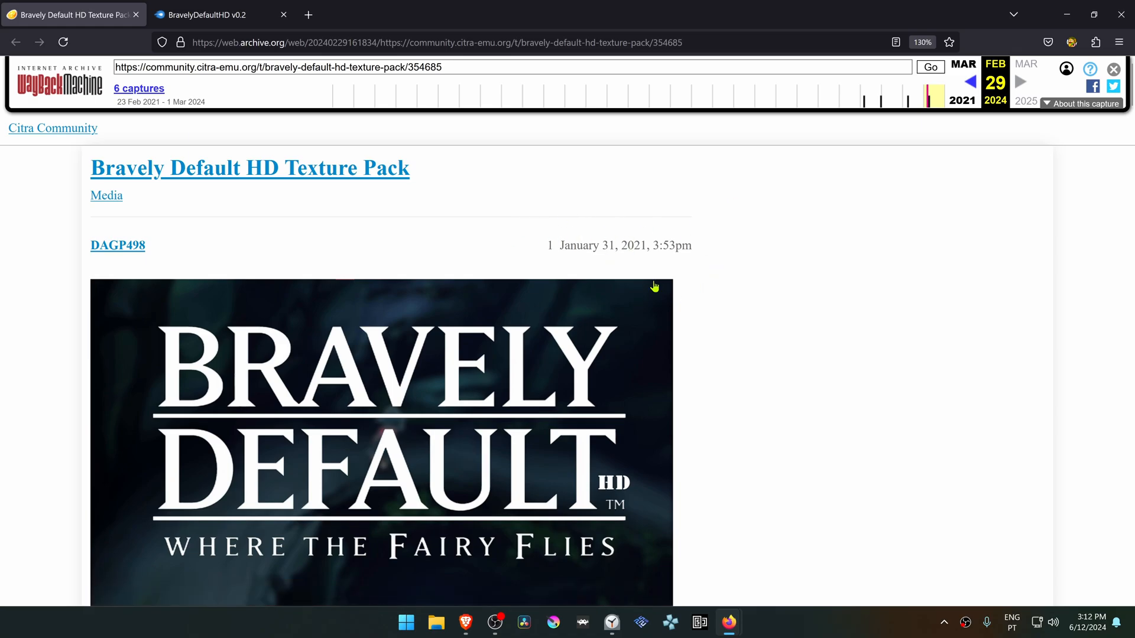
# - Follow the archived thread's MediaFire link to the Bravely Default HD pack download page
pyautogui.scroll(-3)
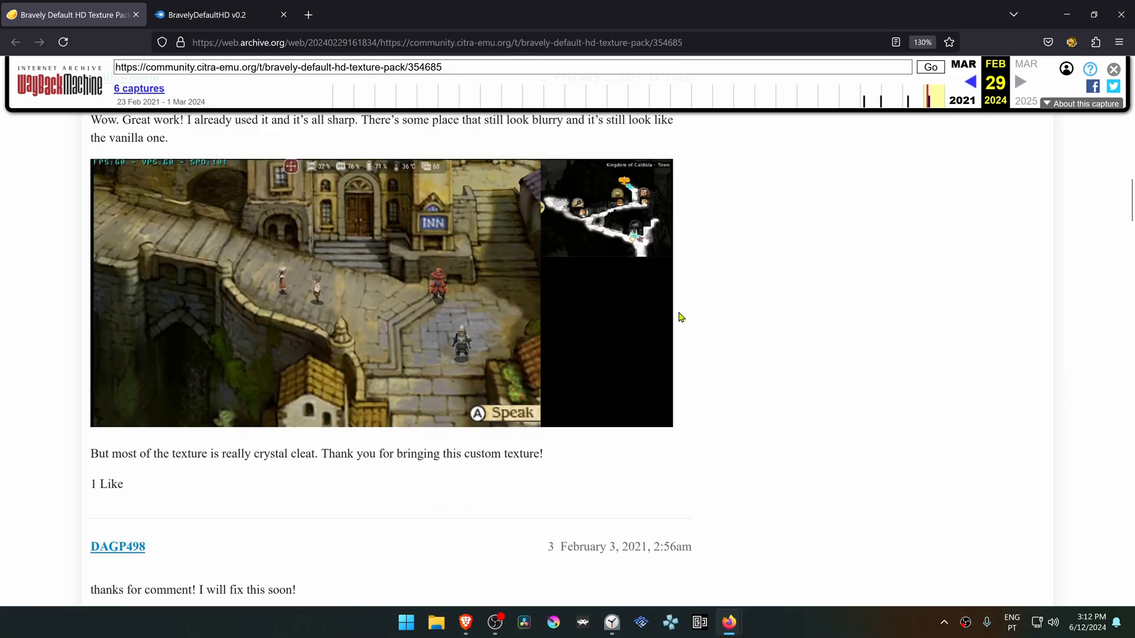
pyautogui.click(210, 14)
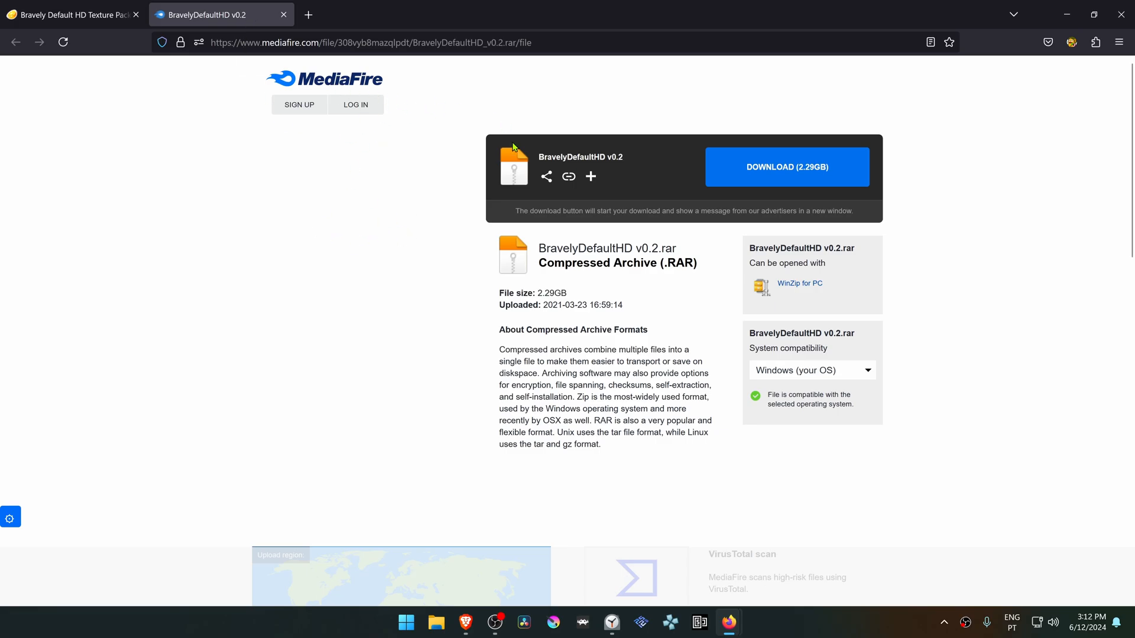
# - Download the 2.29 GB BravelyDefaultHD v0.2.rar and save it to the Desktop
pyautogui.click(786, 166)
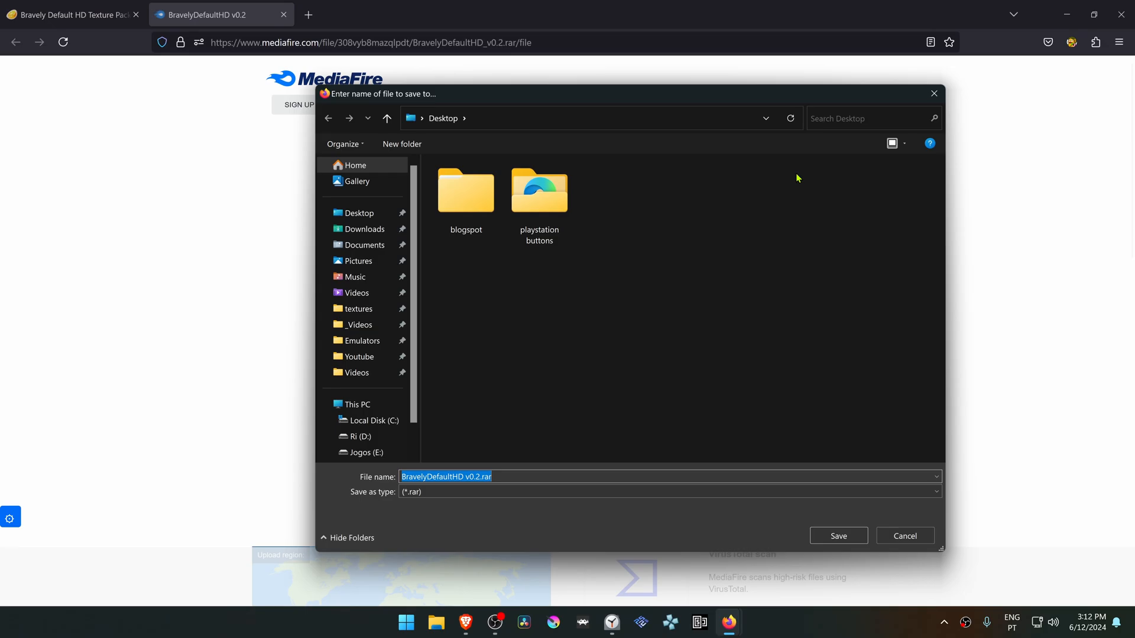
pyautogui.click(837, 536)
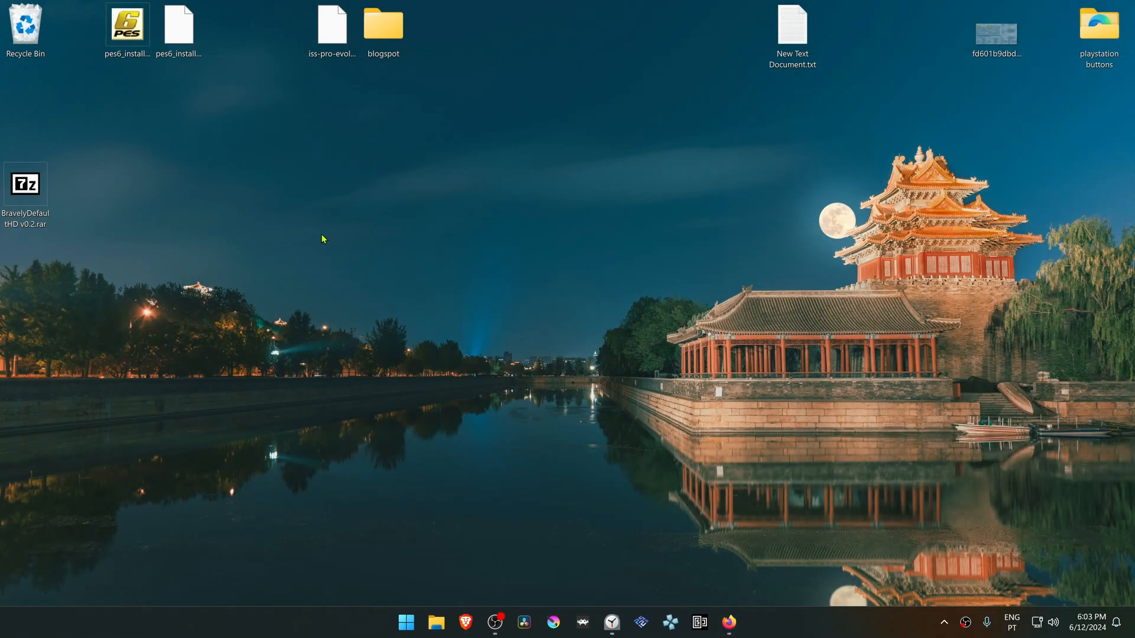
pyautogui.moveTo(135, 188)
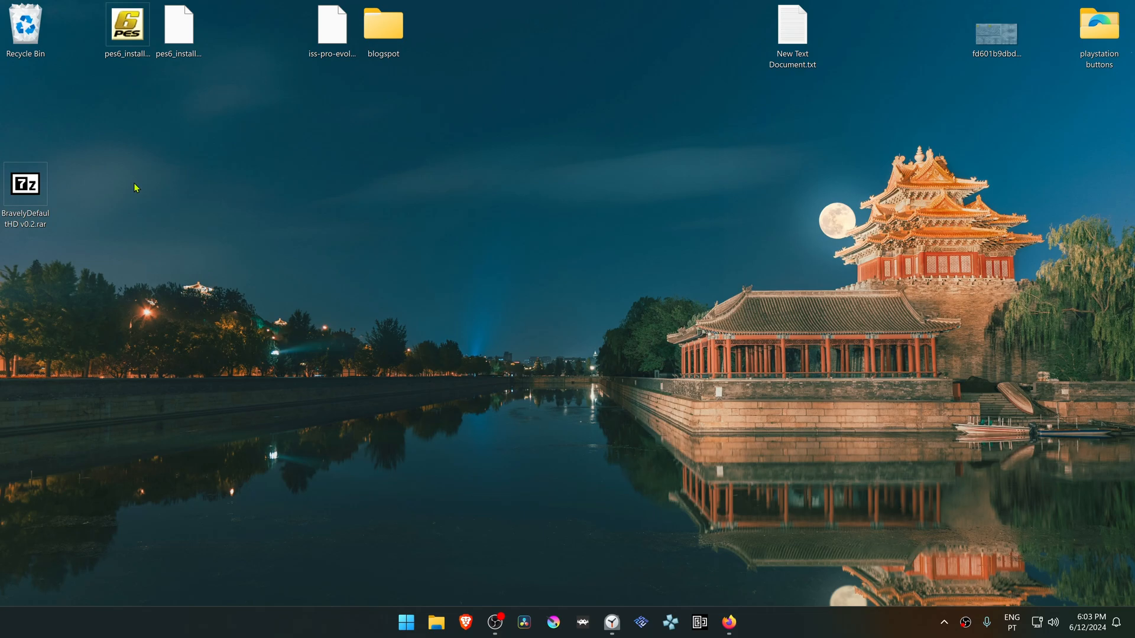
pyautogui.moveTo(141, 265)
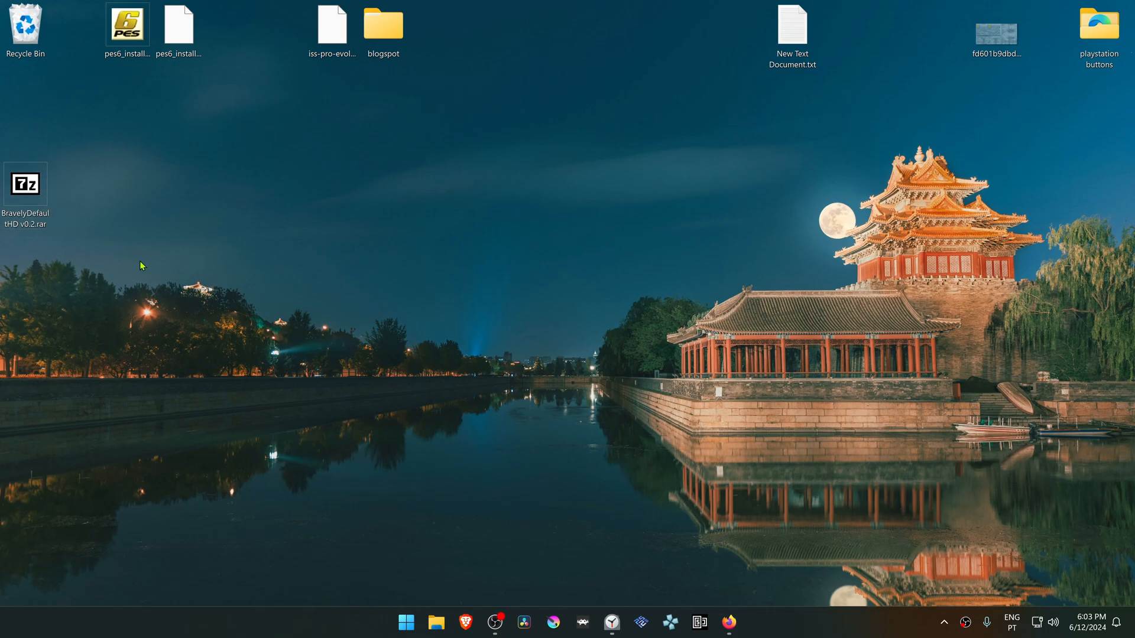
pyautogui.moveTo(25, 183)
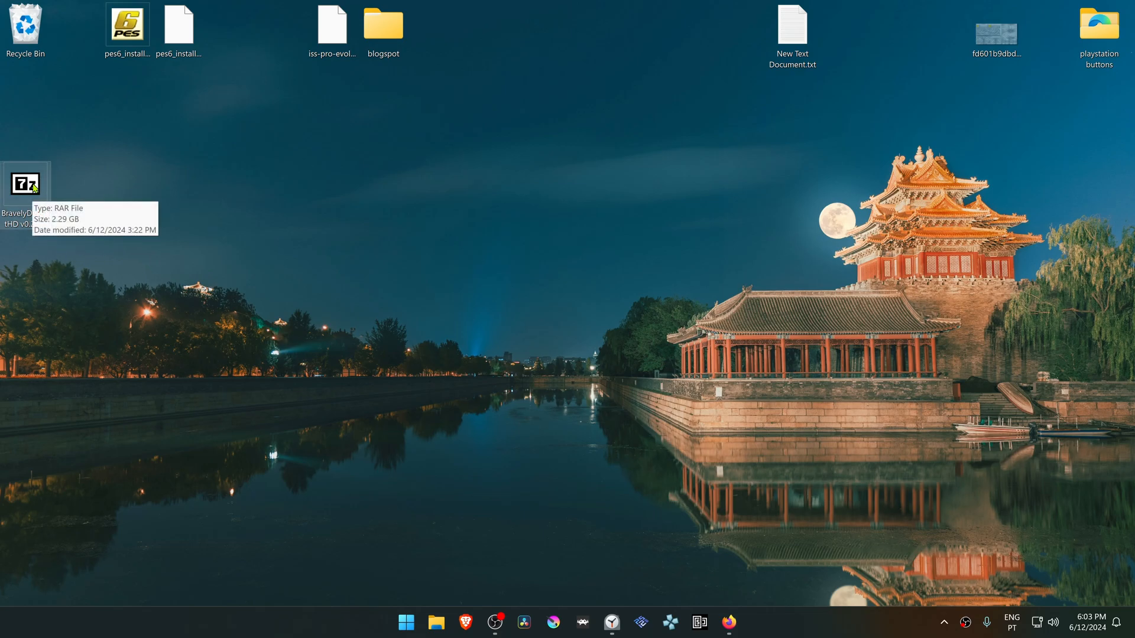
# - Extract BravelyDefaultHD v0.2.rar onto the desktop with 7-Zip's Extract Here
pyautogui.rightClick(25, 183)
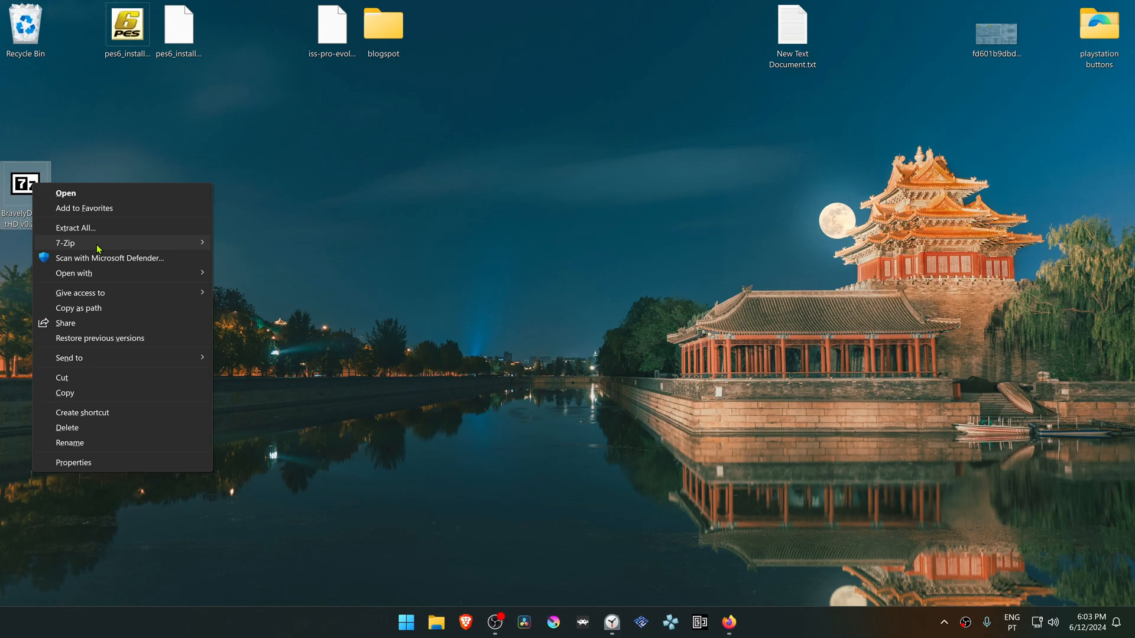
pyautogui.moveTo(66, 243)
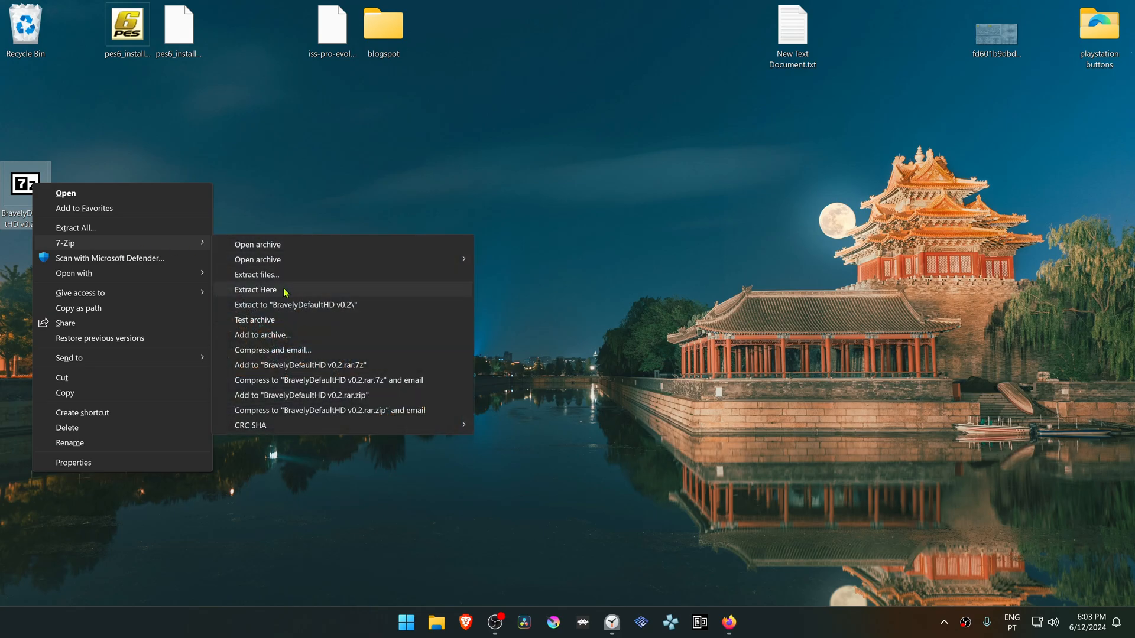
pyautogui.moveTo(293, 293)
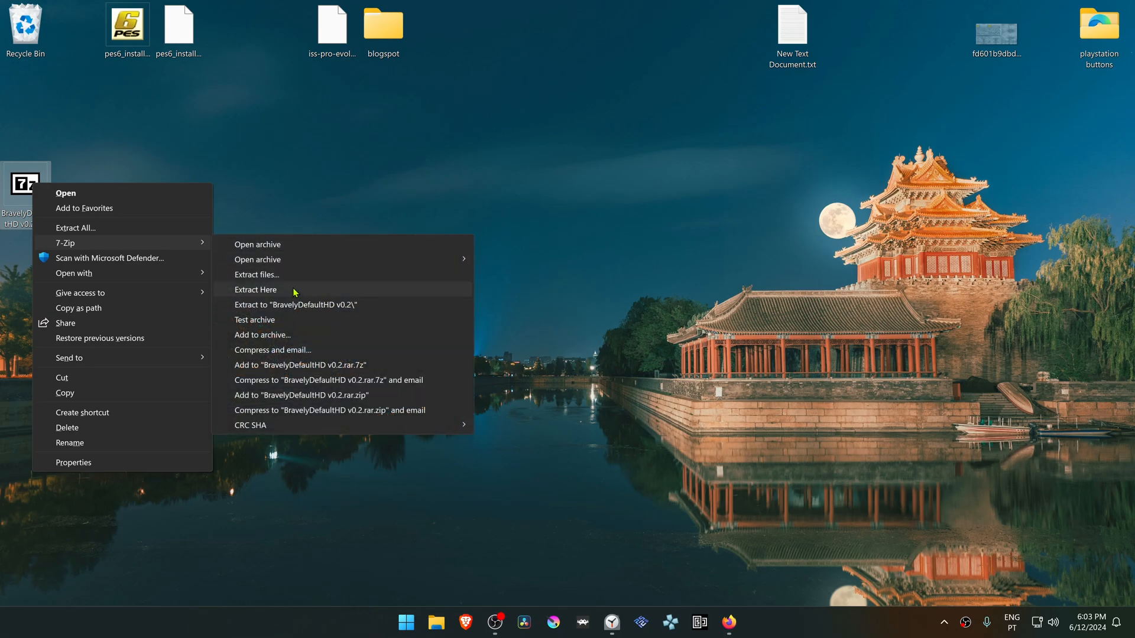
pyautogui.click(254, 289)
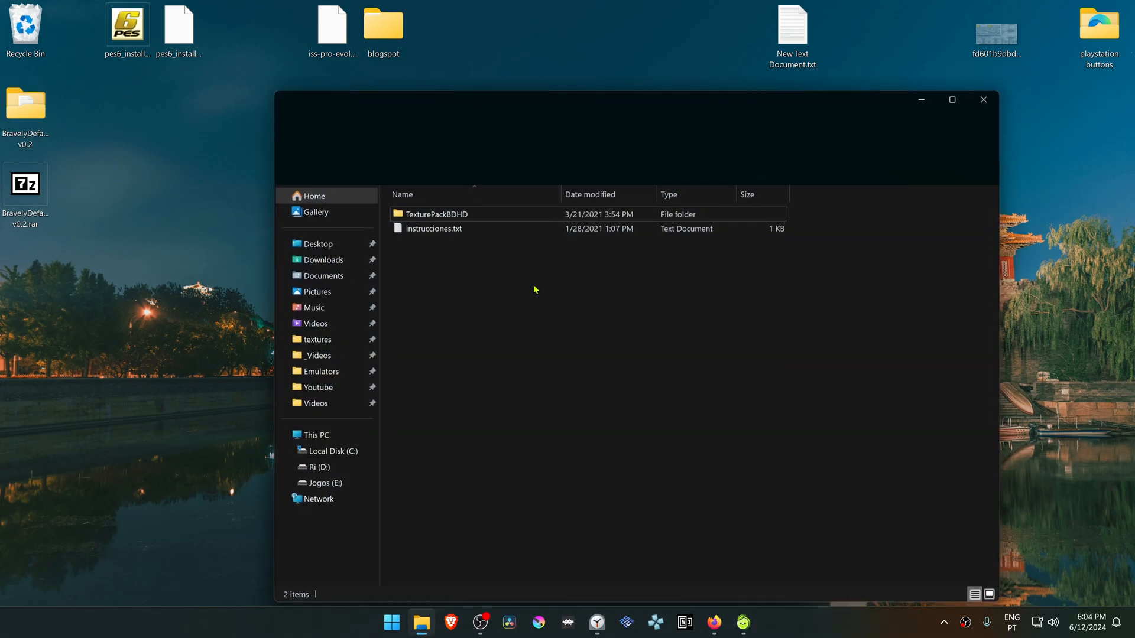
# - Select all eight folders inside TexturePackBDHD, then switch to Lime3DS
pyautogui.doubleClick(435, 213)
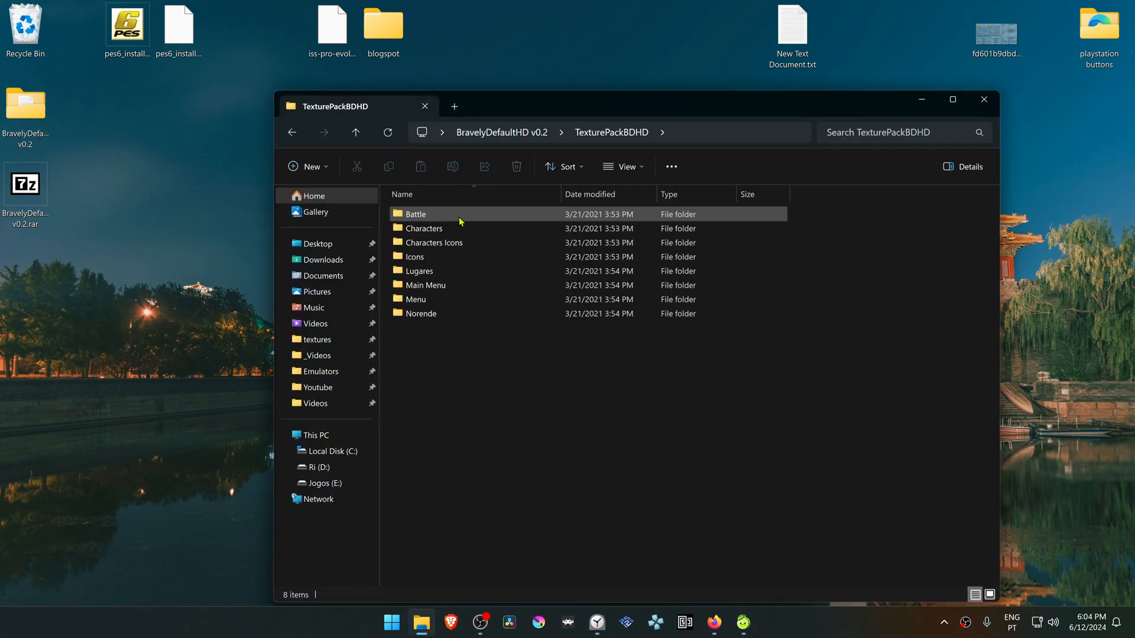
pyautogui.press('ctrl+a')
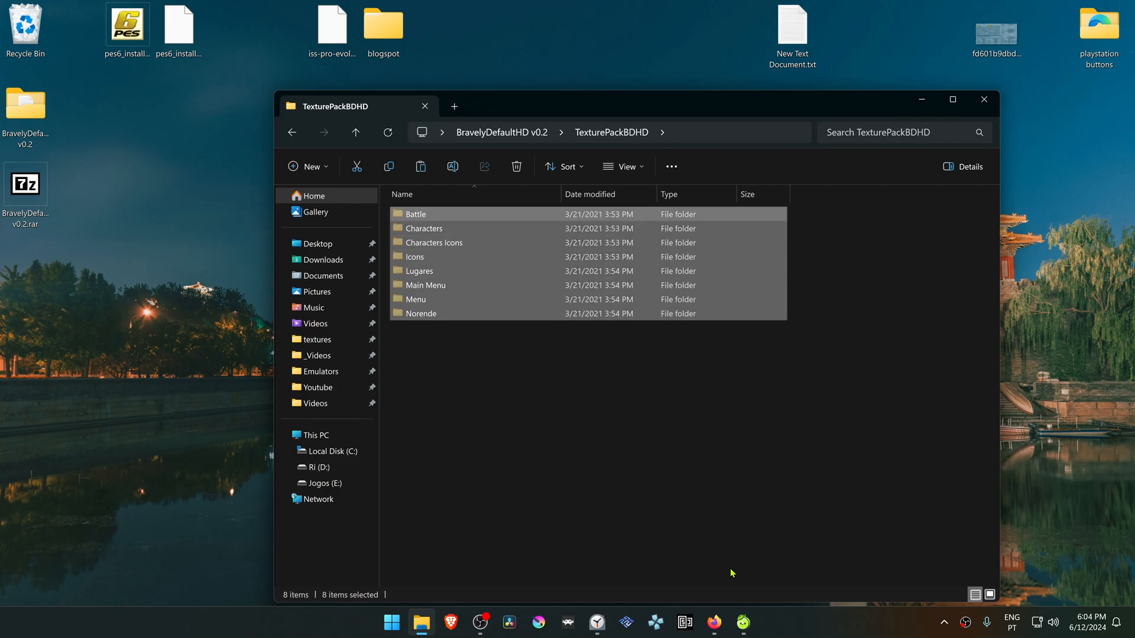
pyautogui.click(742, 622)
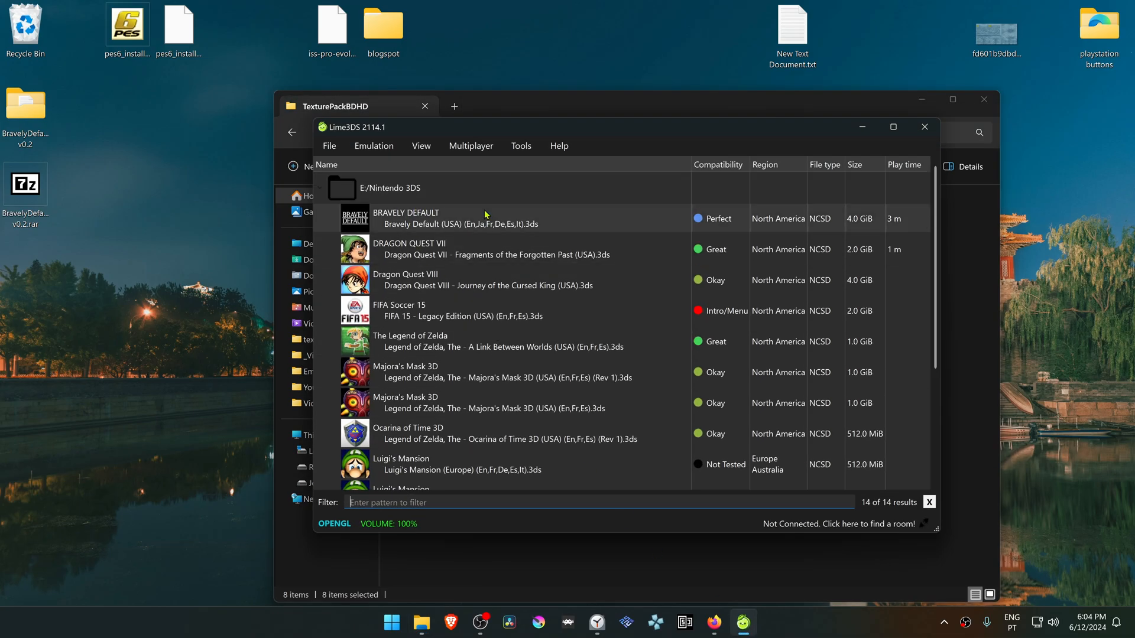
pyautogui.rightClick(483, 218)
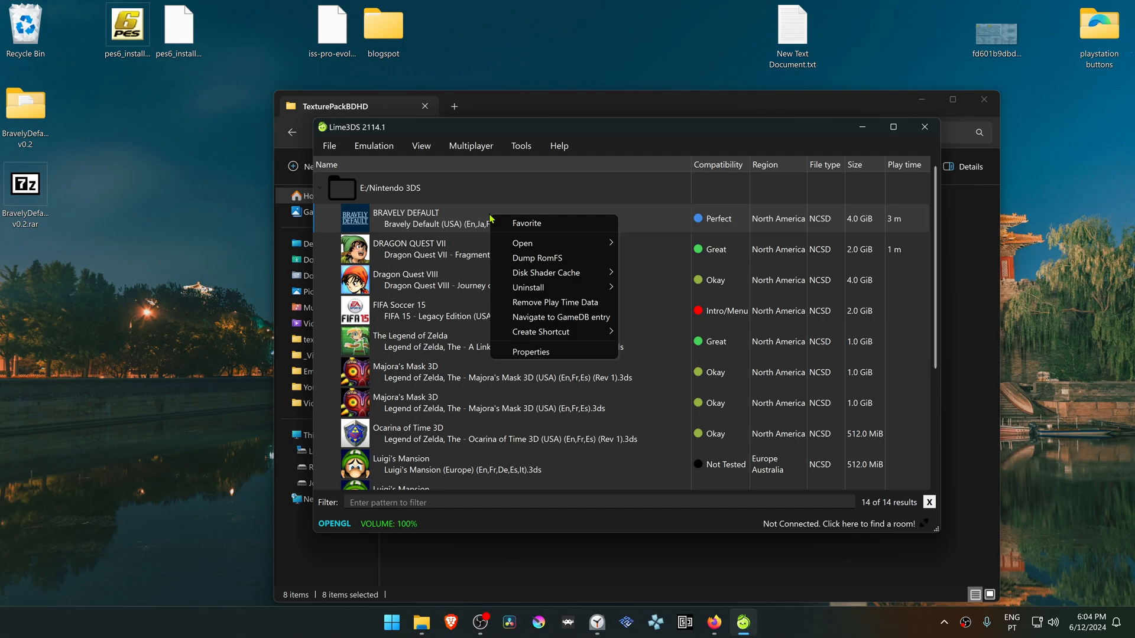
pyautogui.moveTo(522, 242)
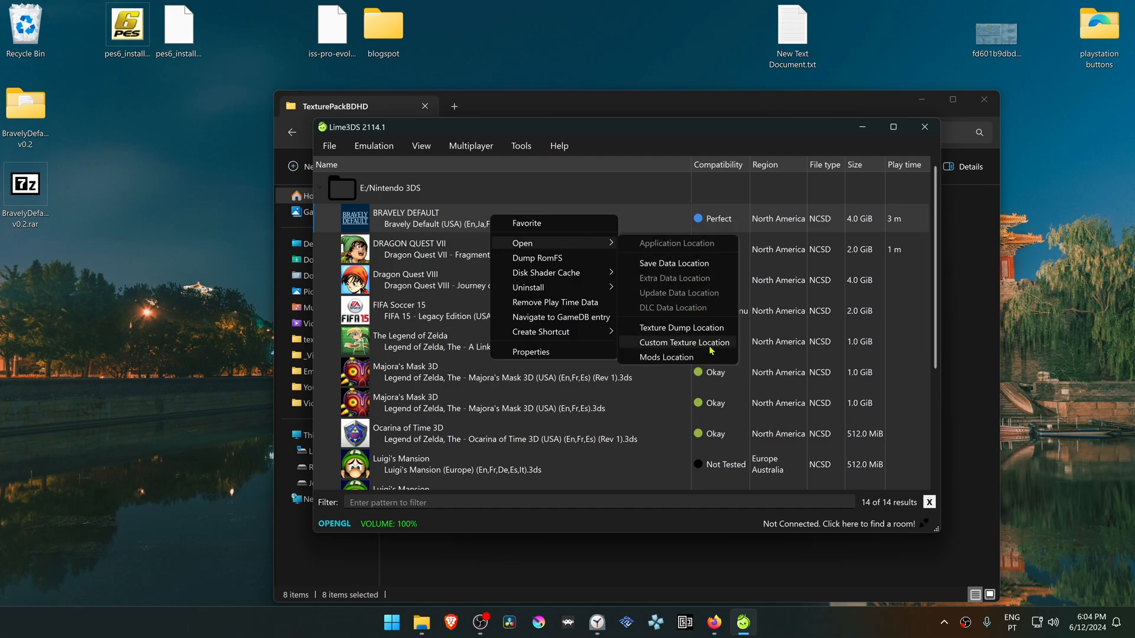
pyautogui.click(673, 342)
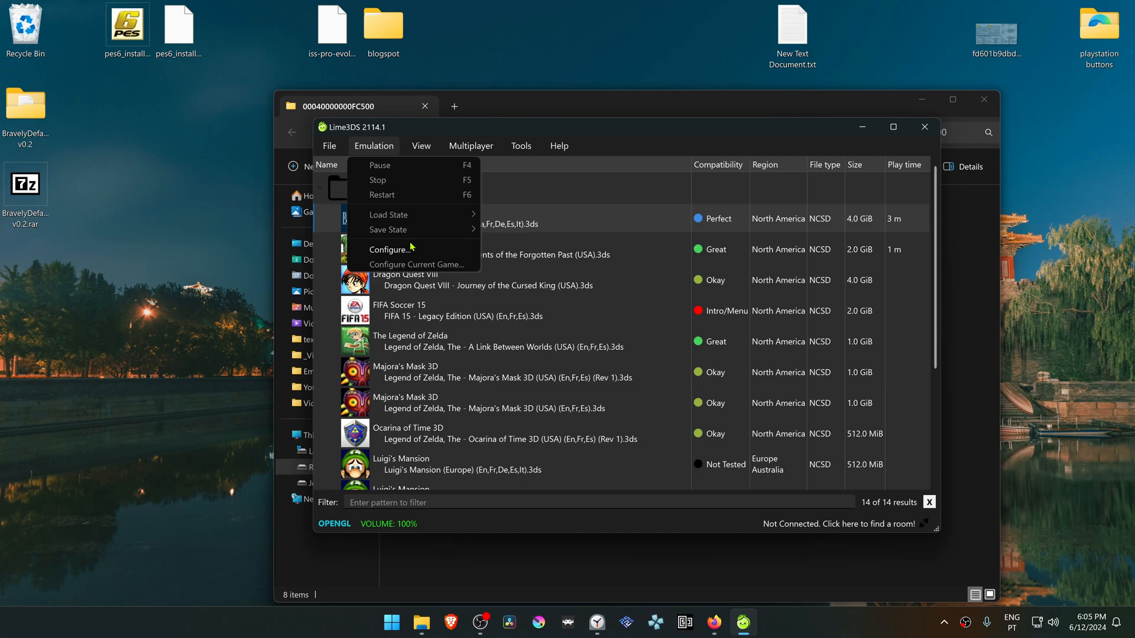
# - Set Graphics internal resolution to 6x Native, enable Use Custom Textures, and save
pyautogui.click(389, 249)
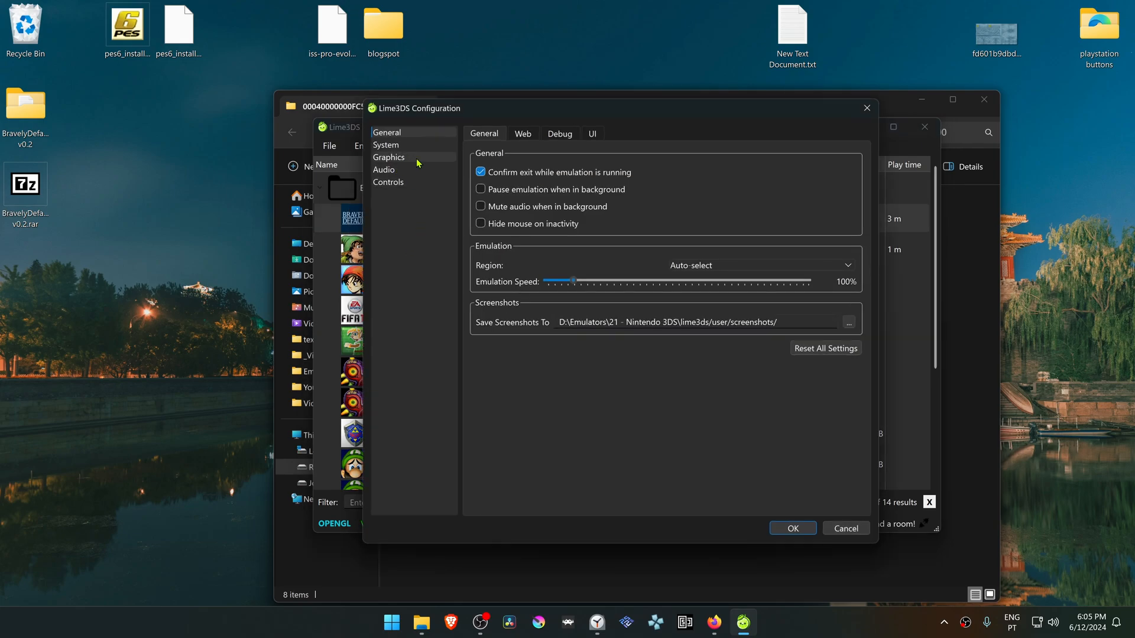
pyautogui.click(389, 157)
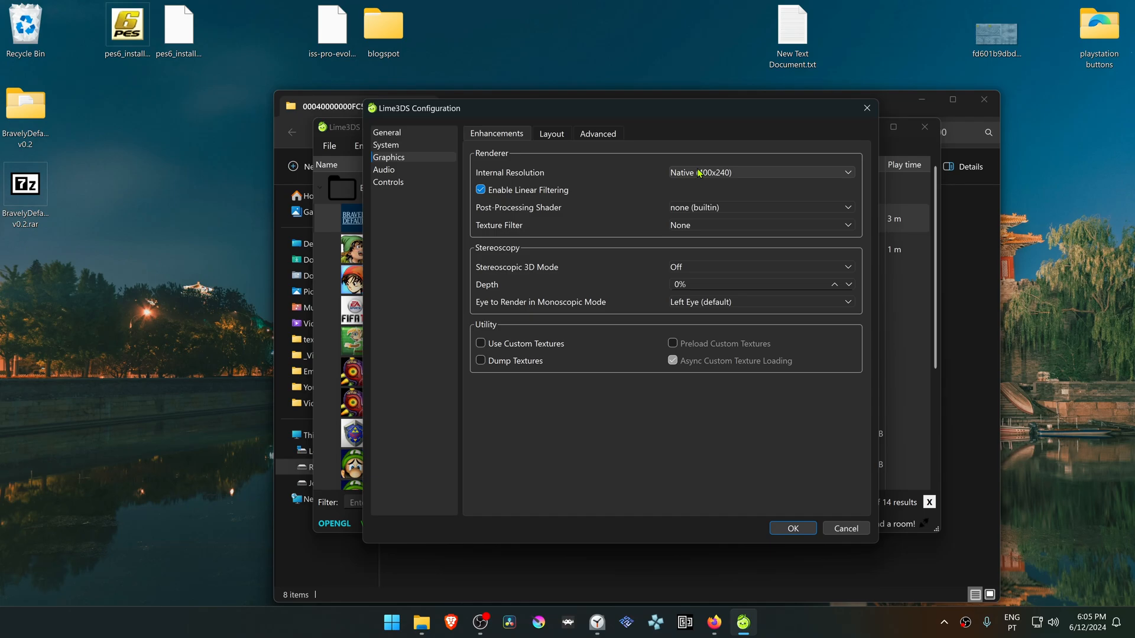
pyautogui.click(757, 172)
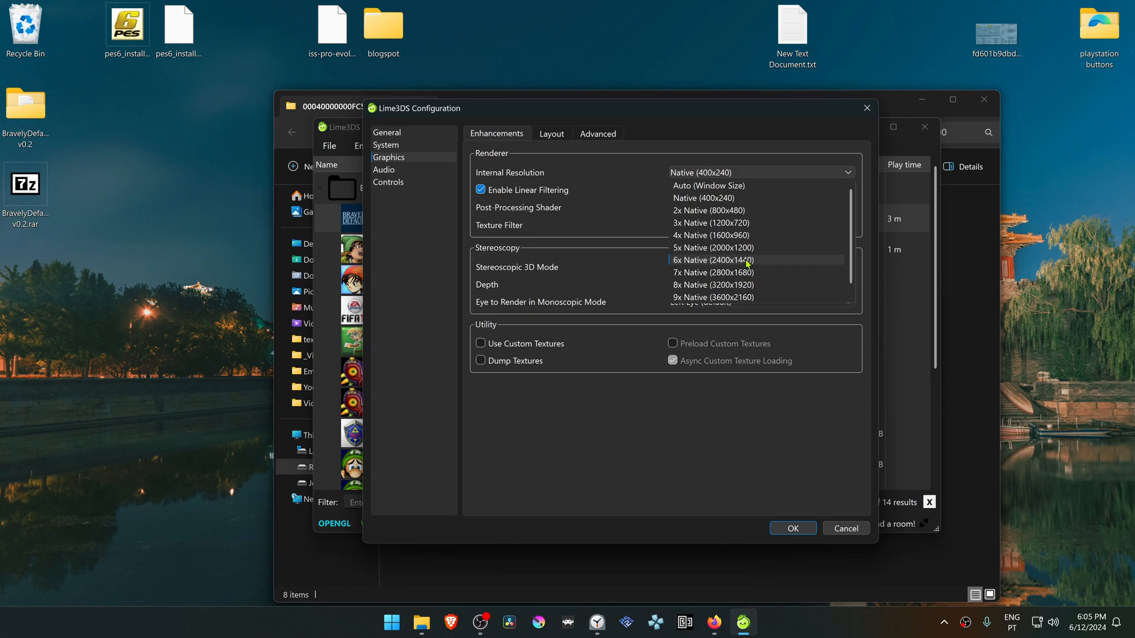
pyautogui.click(712, 260)
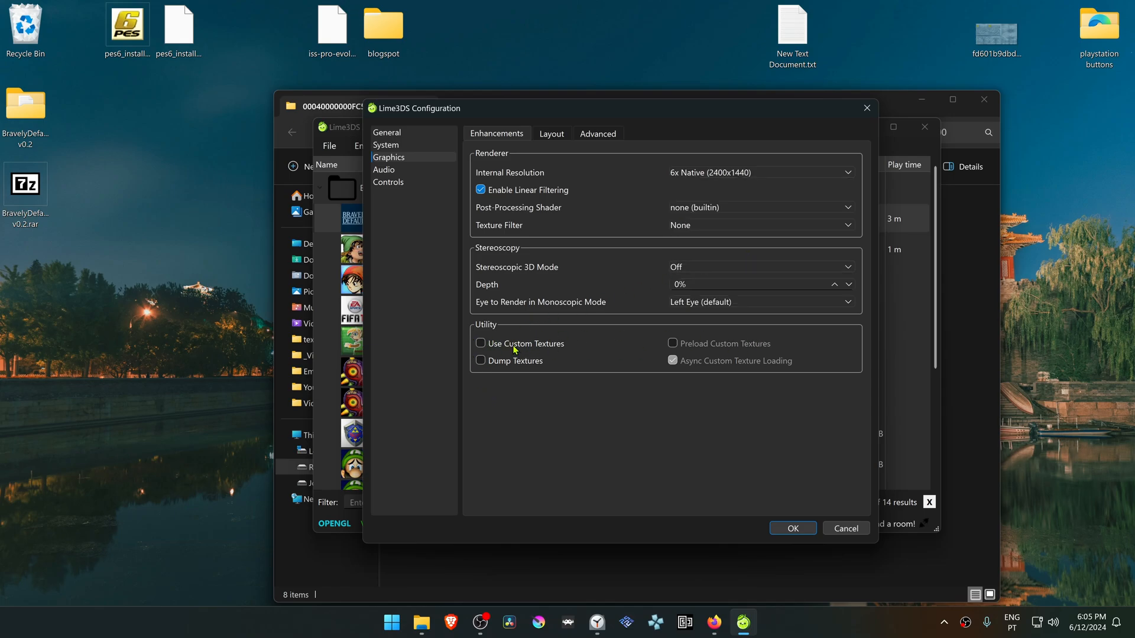
pyautogui.click(480, 342)
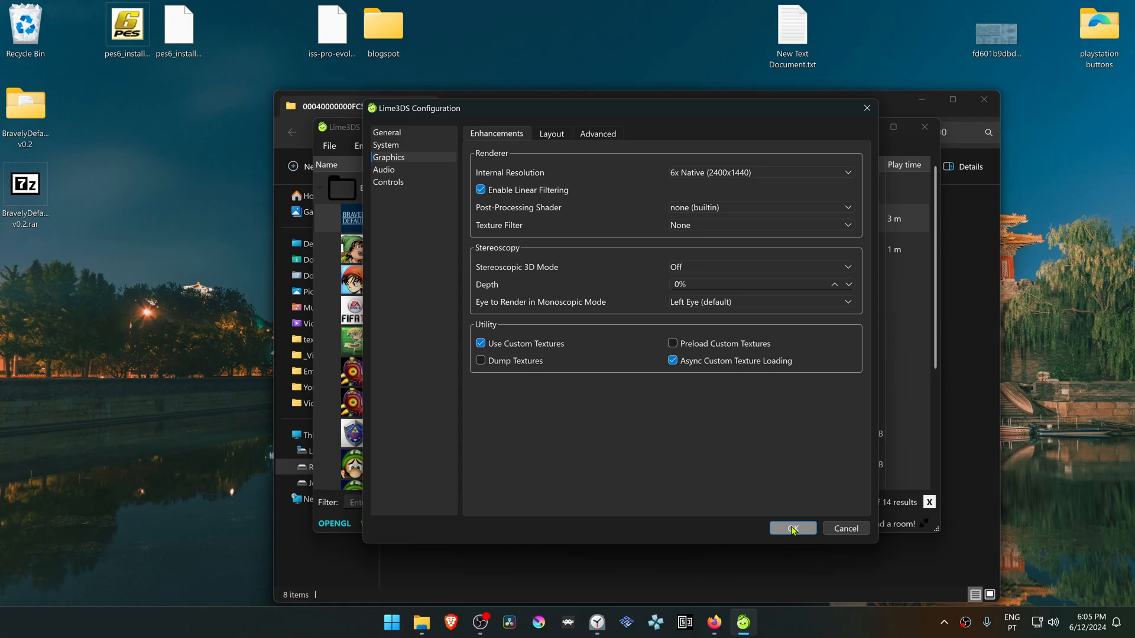
pyautogui.click(790, 529)
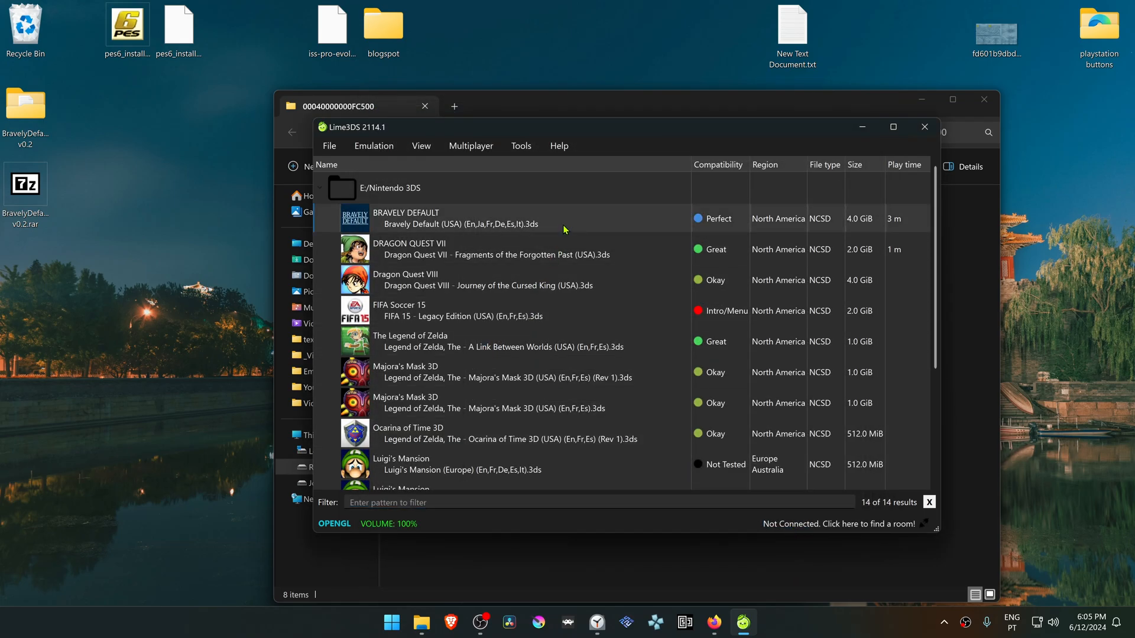